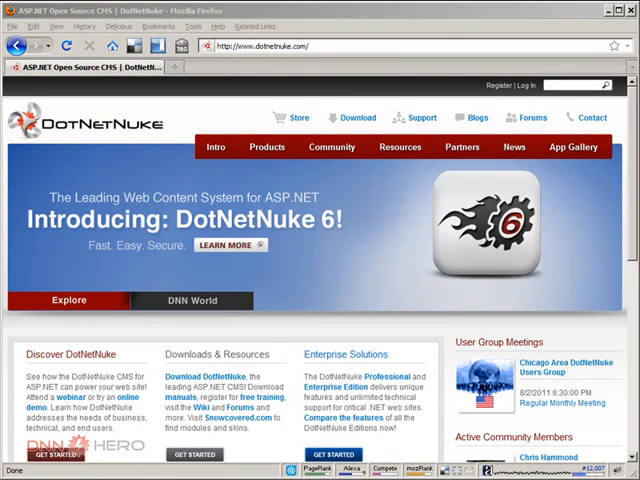
Step: Choose the Install Package edition from the DotNetNuke 06.00.00 downloads page on CodePlex
click(192, 300)
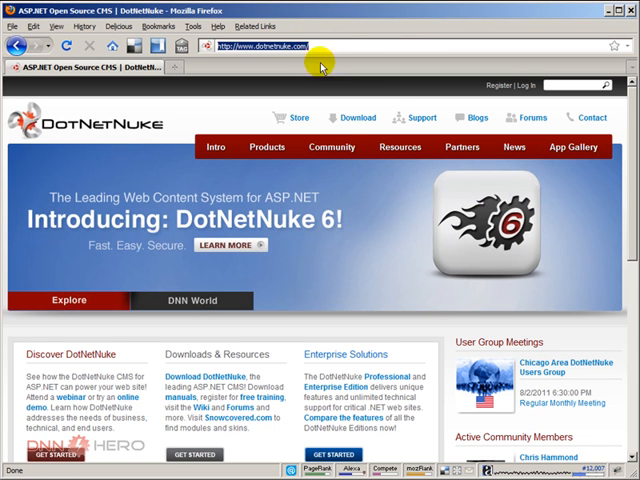
click(356, 116)
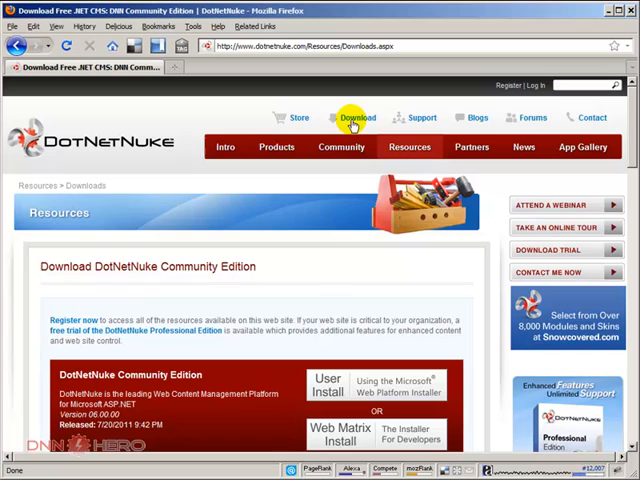
scroll(down, 3)
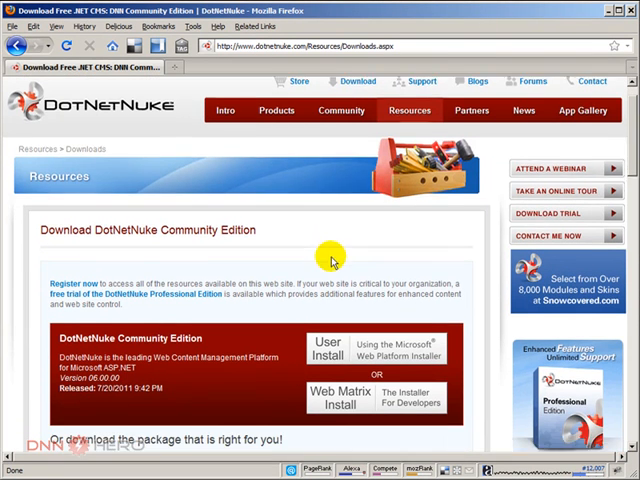
scroll(down, 3)
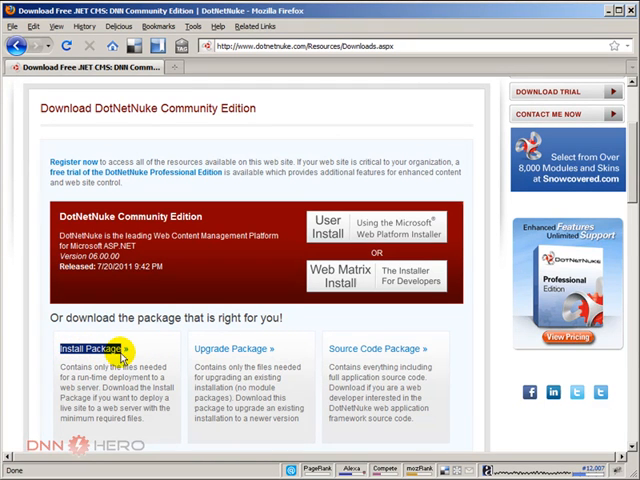
click(90, 348)
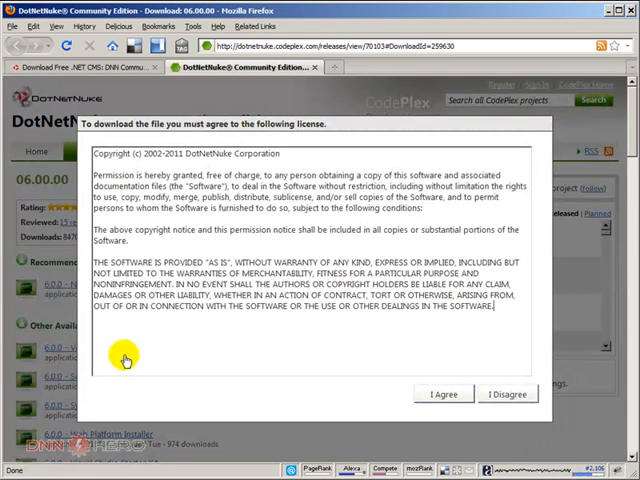
Step: Accept the license, save the install zip, and clear old entries from the Downloads list
click(444, 392)
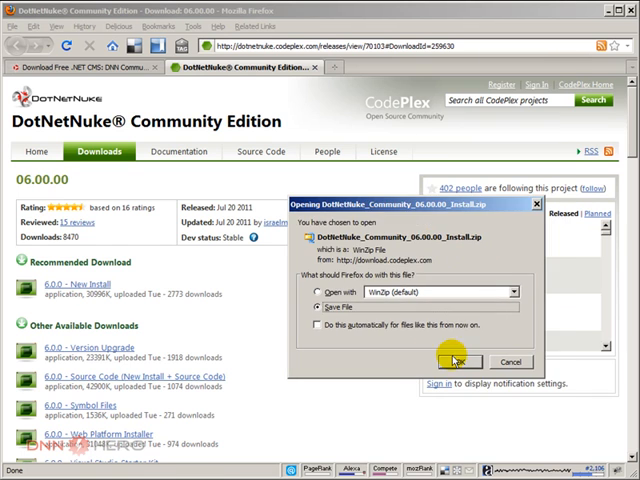
click(456, 362)
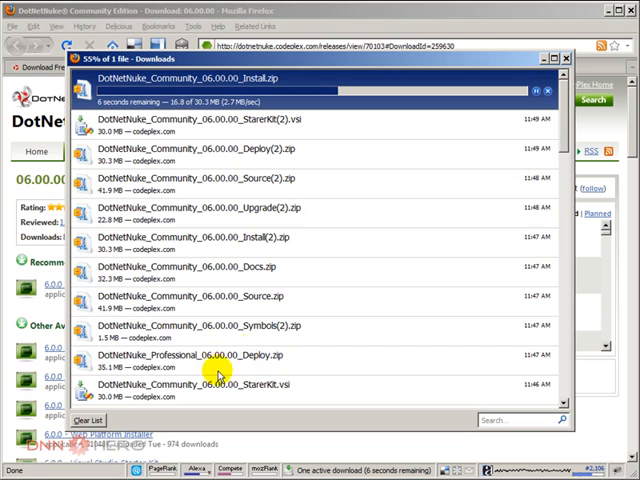
click(88, 420)
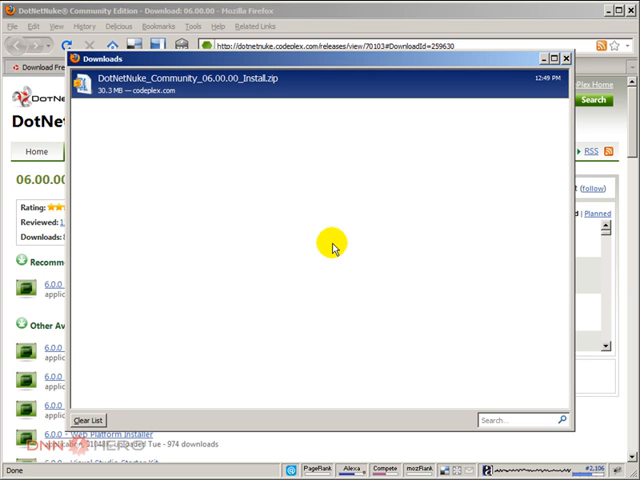
mouse_move(240, 88)
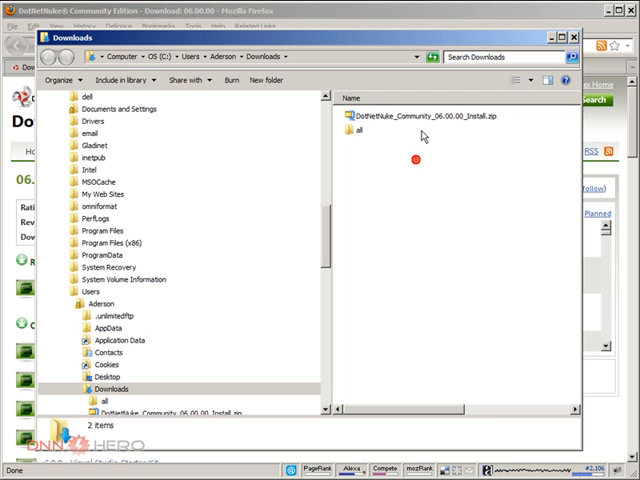
Step: Unblock the downloaded DotNetNuke install zip from its Properties dialog
click(420, 120)
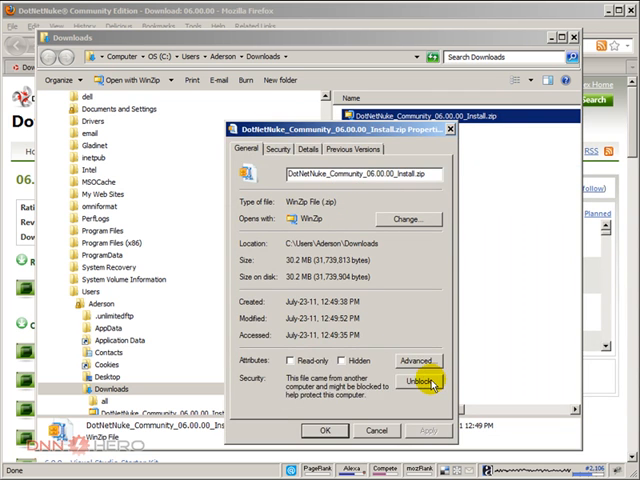
click(324, 430)
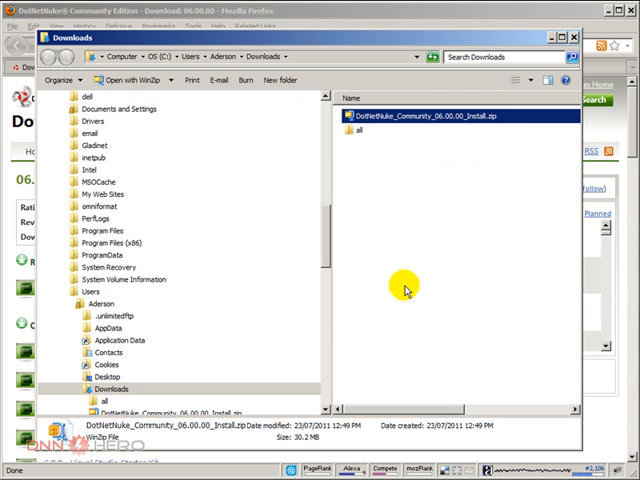
mouse_move(450, 184)
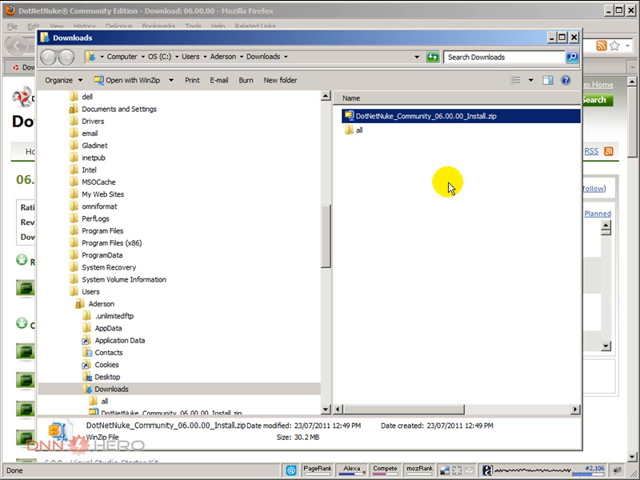
mouse_move(434, 148)
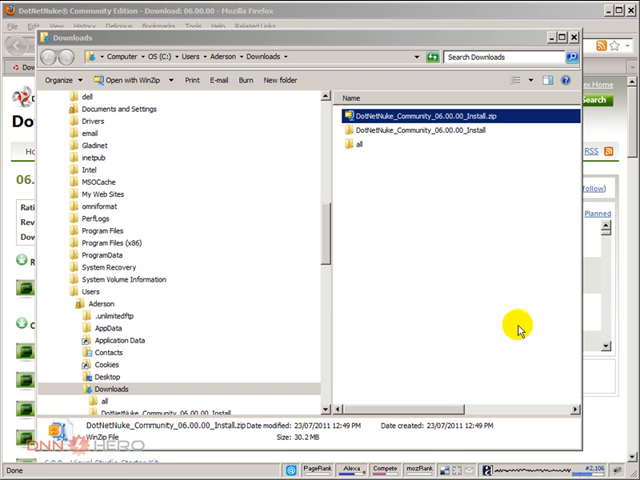
mouse_move(422, 164)
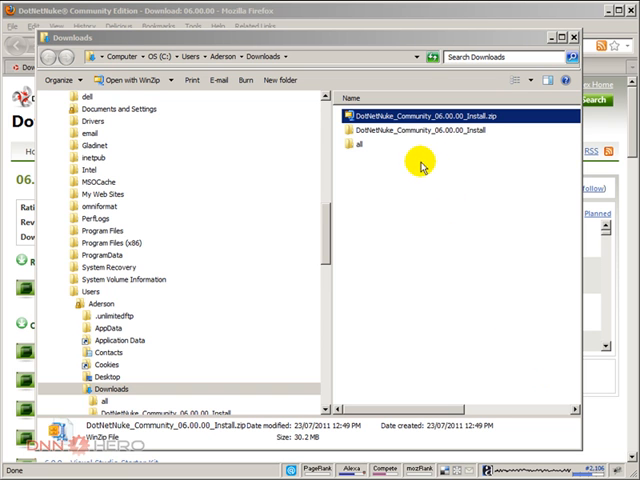
Step: Select every item in the extracted DotNetNuke install folder and copy them
double_click(406, 128)
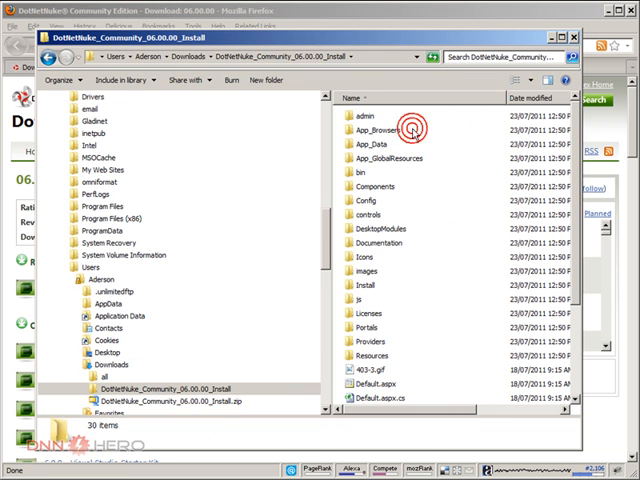
click(368, 312)
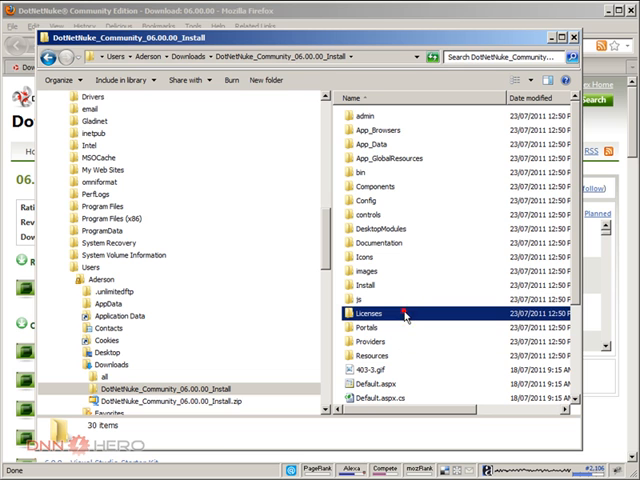
click(362, 116)
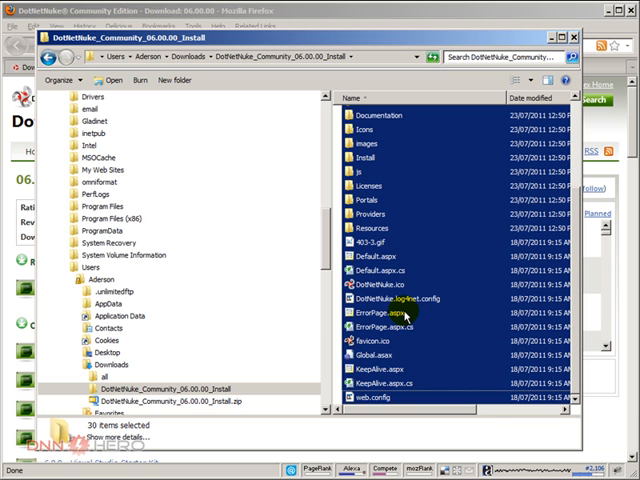
right_click(436, 250)
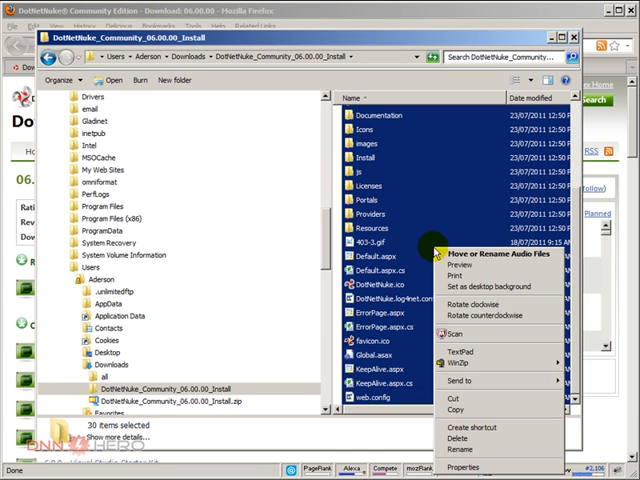
click(420, 392)
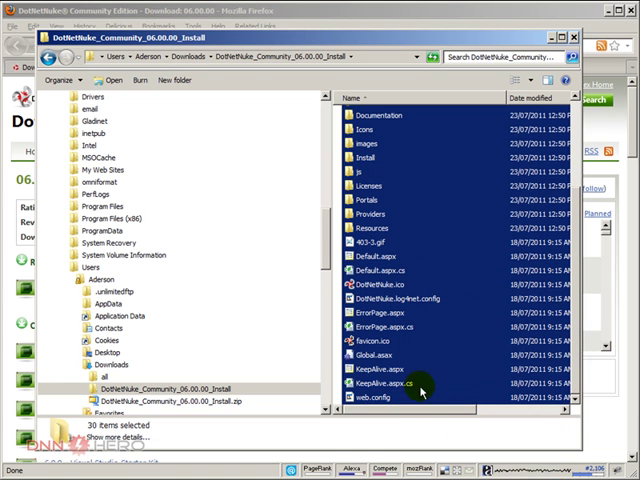
mouse_move(328, 262)
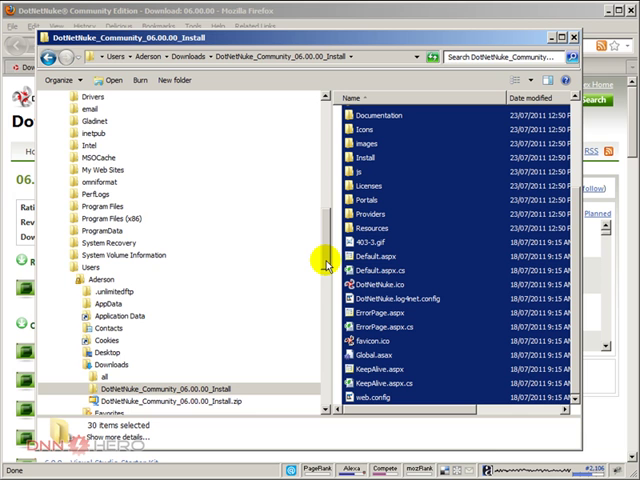
scroll(down, 3)
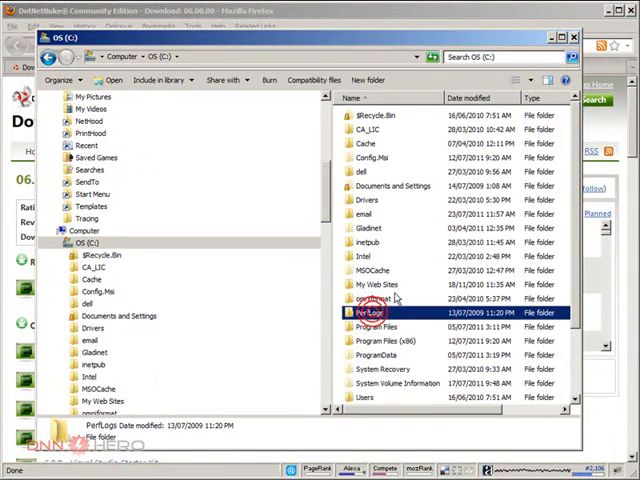
Step: Navigate to C:\inetpub\wwwroot and reach the dnn600 folder
click(370, 242)
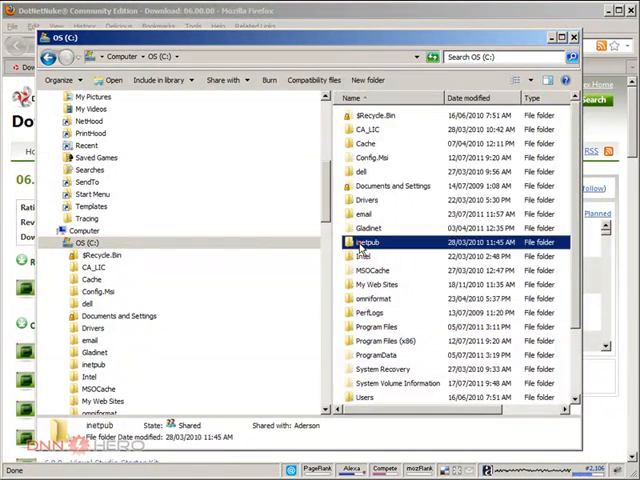
double_click(370, 244)
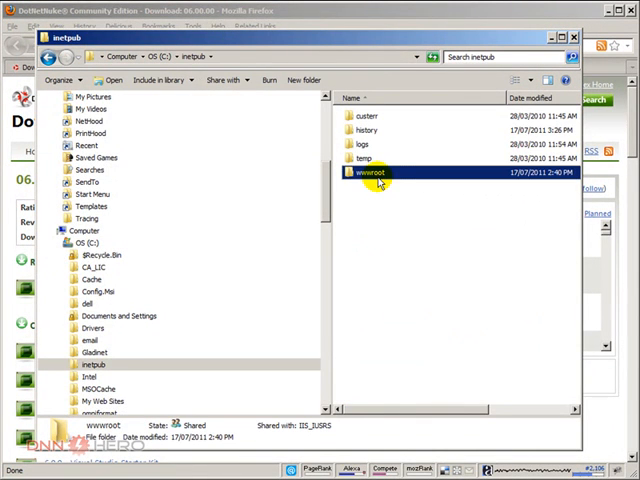
double_click(378, 172)
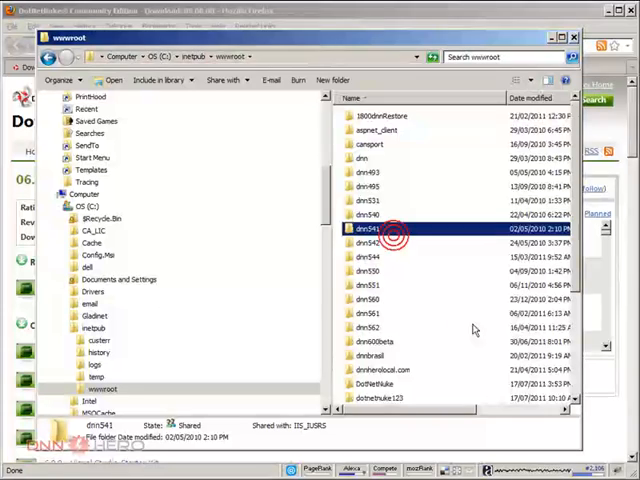
scroll(down, 3)
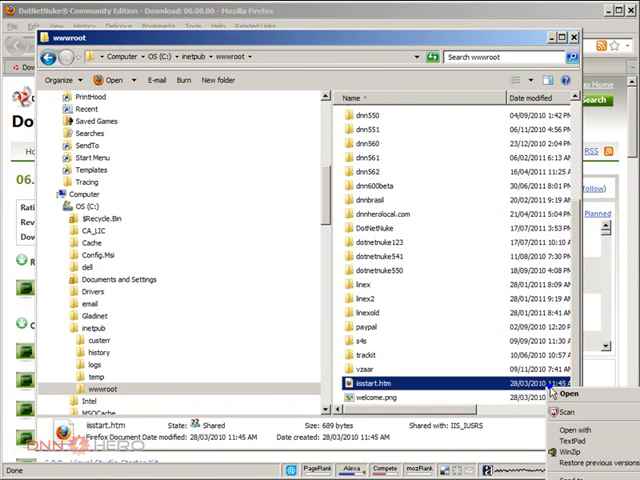
click(364, 200)
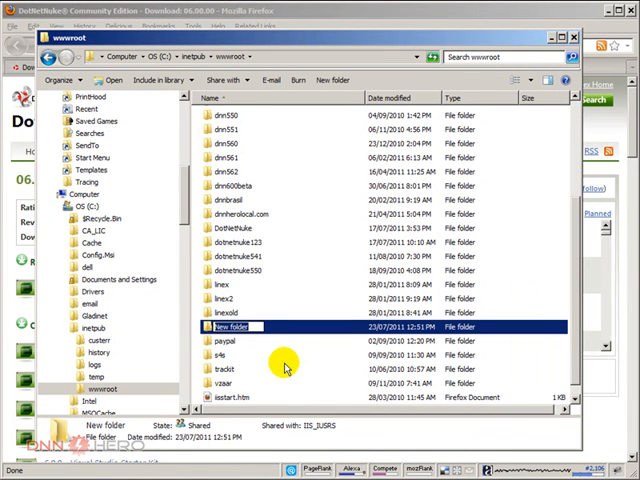
text(dnnt)
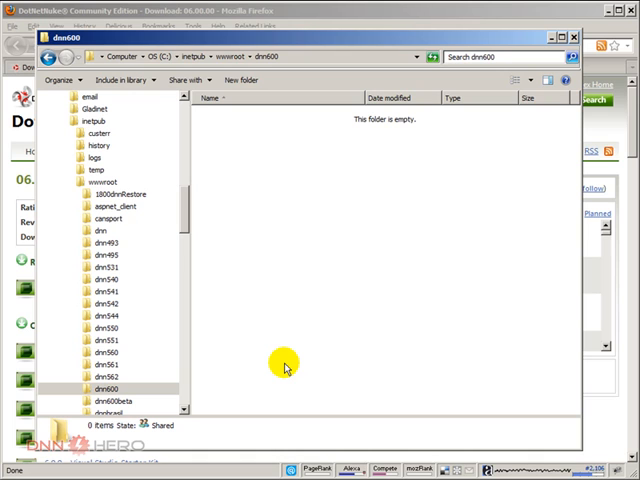
mouse_move(310, 312)
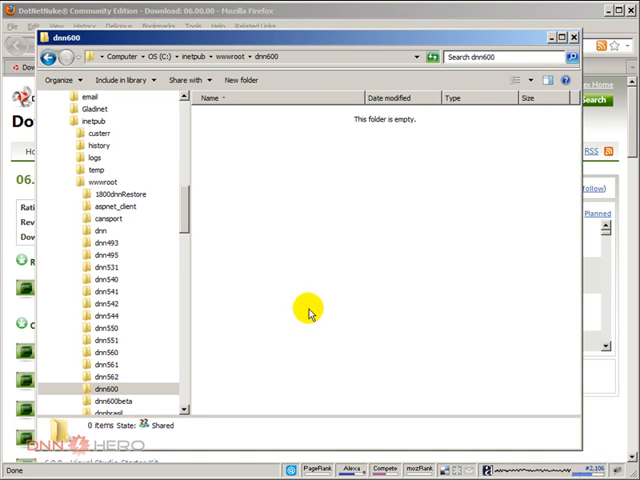
Step: Paste the copied DotNetNuke files into dnn600, granting administrator permission for the copy
right_click(310, 224)
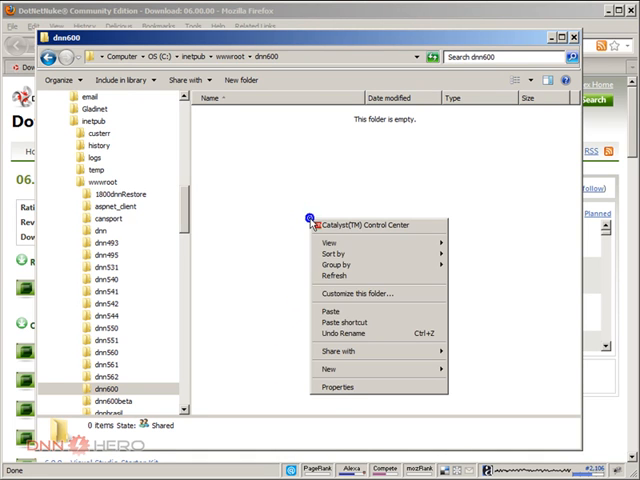
click(320, 312)
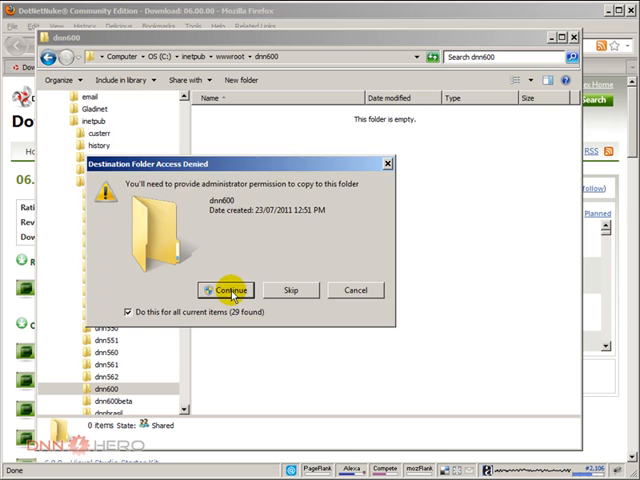
click(228, 290)
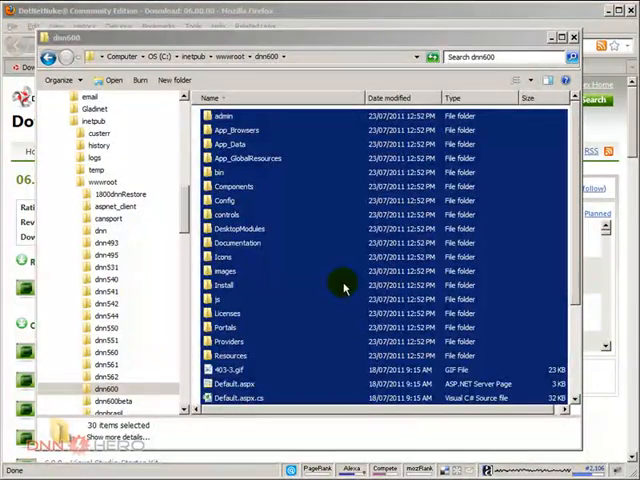
click(222, 284)
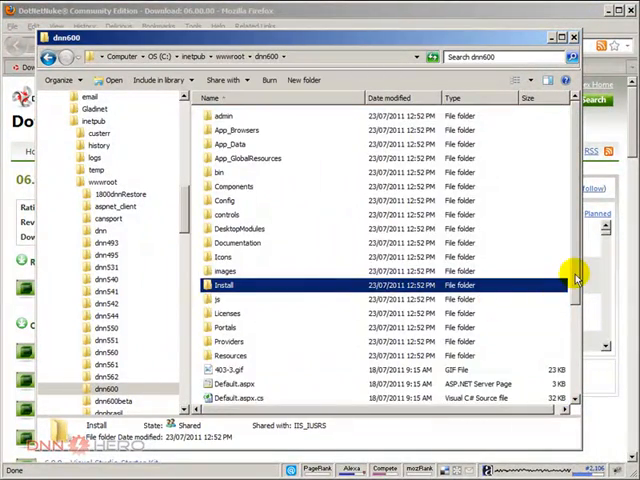
mouse_move(284, 388)
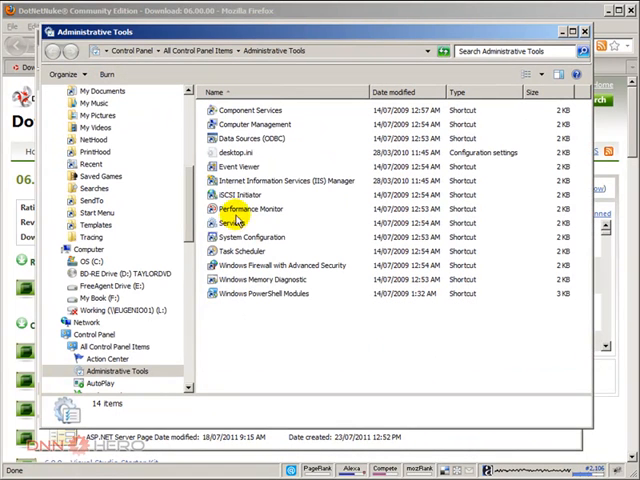
mouse_move(236, 222)
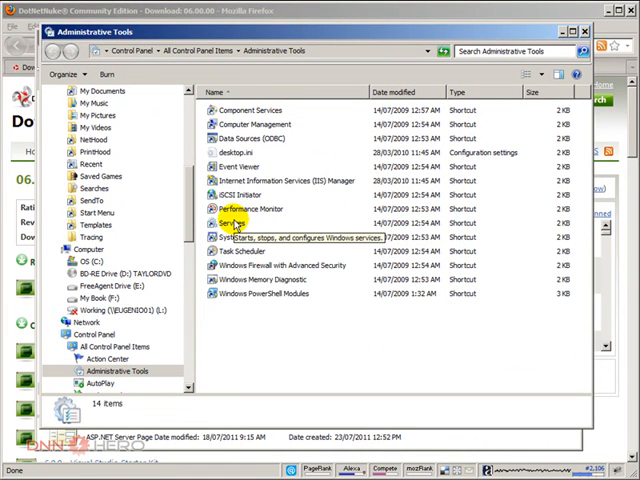
Step: Launch IIS Manager from Administrative Tools and expand the DNNHERO server node
click(232, 222)
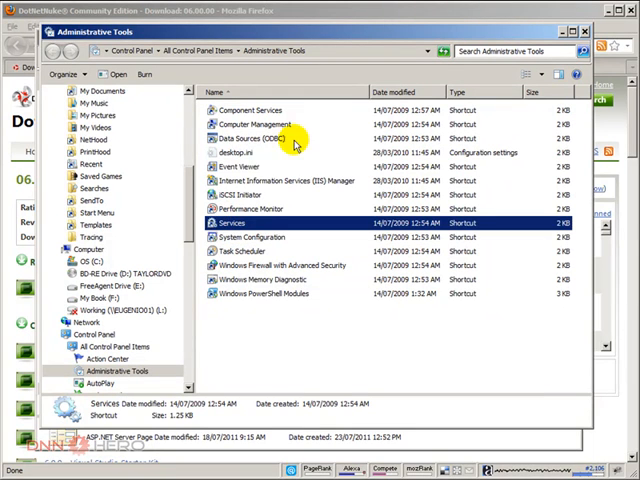
mouse_move(236, 188)
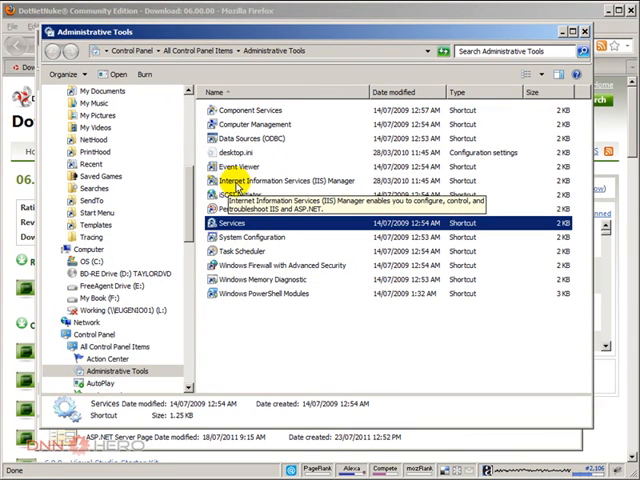
click(292, 180)
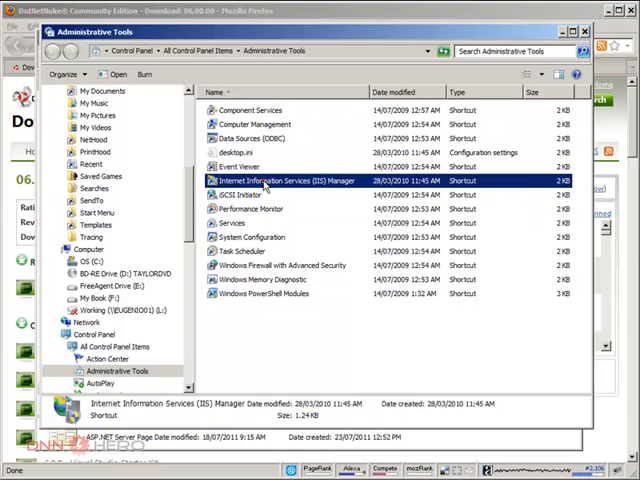
double_click(288, 180)
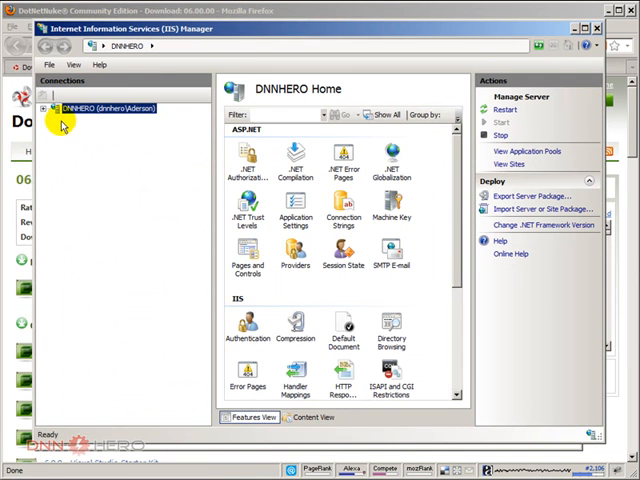
click(46, 108)
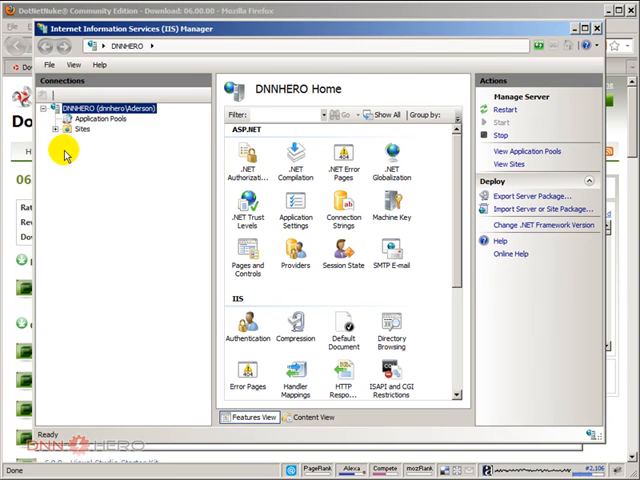
mouse_move(52, 136)
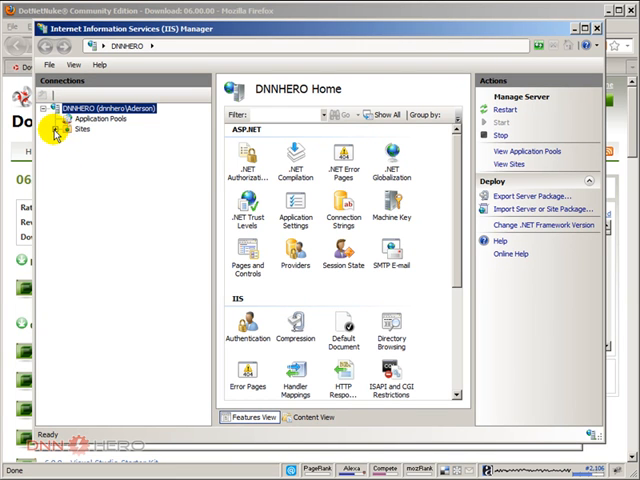
Step: Expand Sites and select Default Web Site to list its folders, including dnn600
click(66, 130)
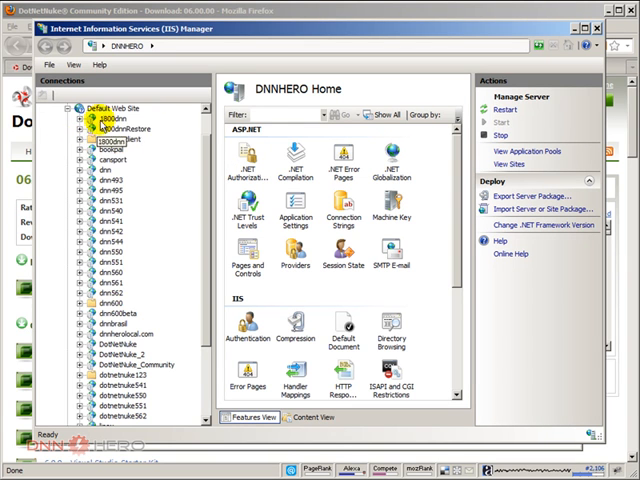
click(120, 108)
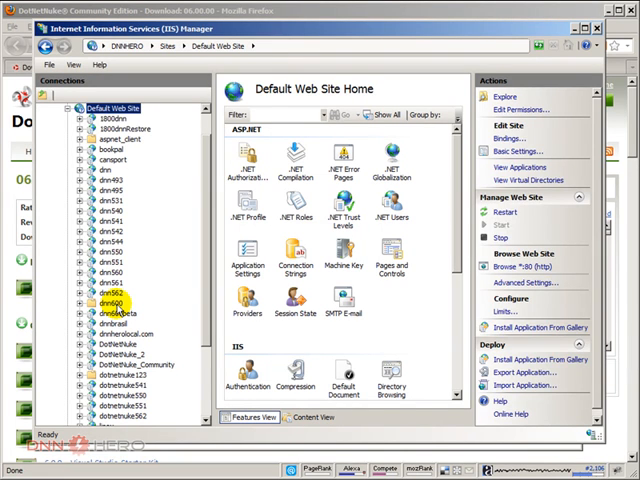
Step: Convert dnn600 to an application, keeping DefaultAppPool and the existing physical path
click(104, 302)
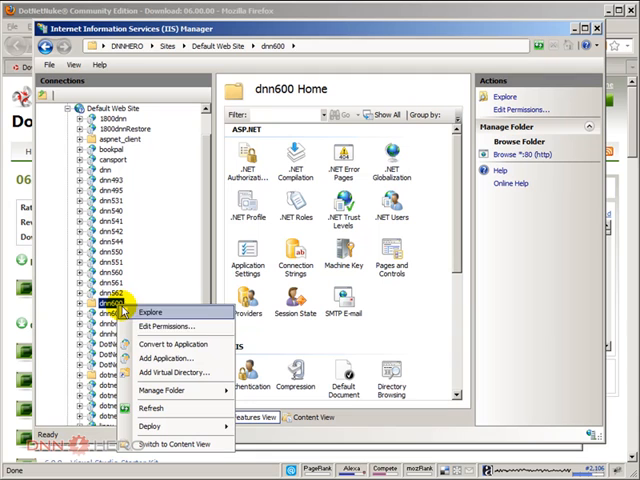
mouse_move(170, 344)
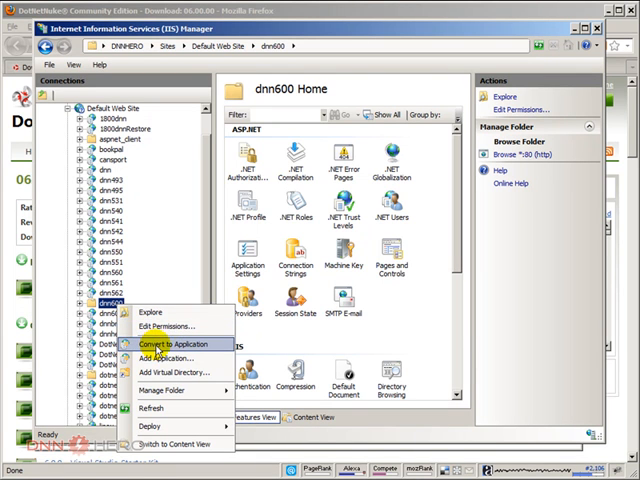
click(174, 344)
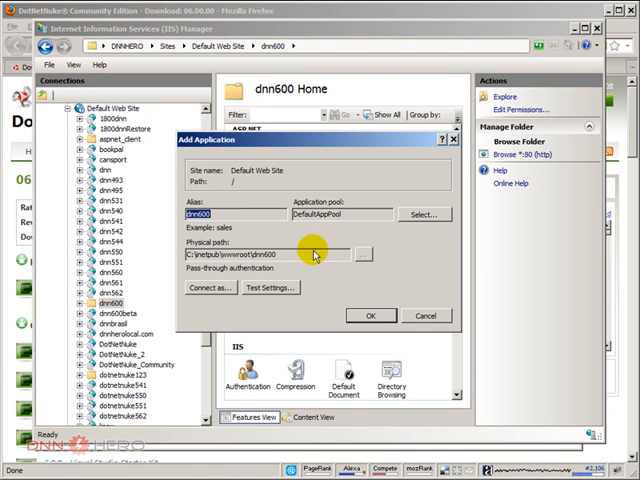
mouse_move(258, 228)
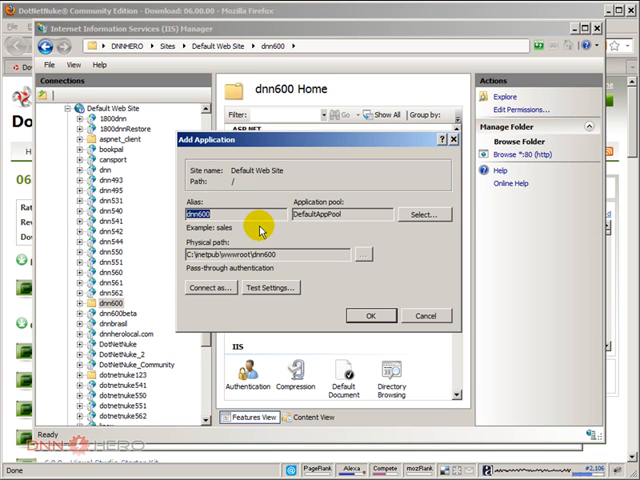
mouse_move(256, 228)
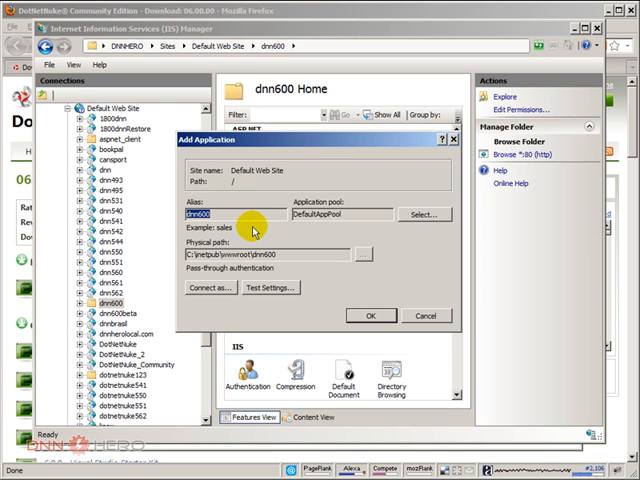
mouse_move(370, 344)
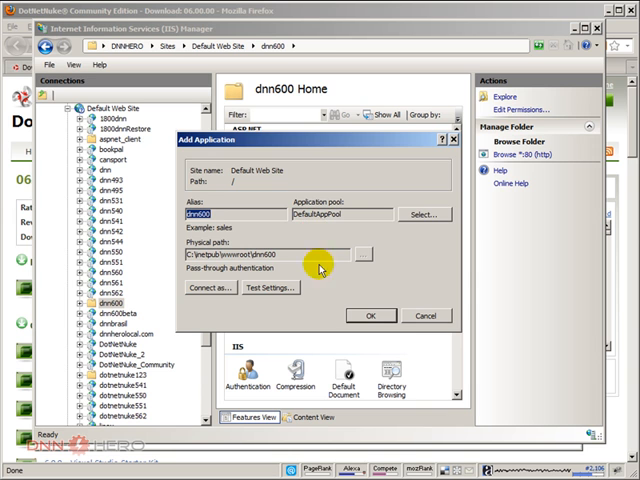
click(370, 316)
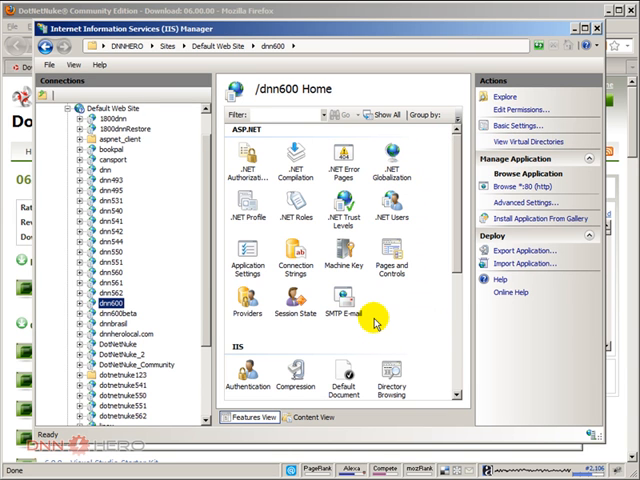
mouse_move(372, 322)
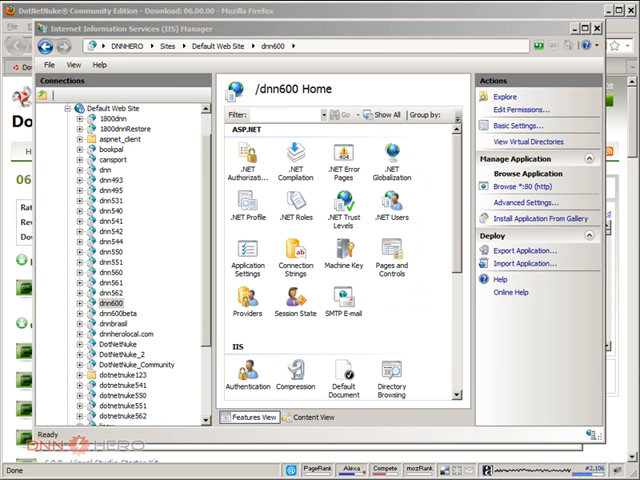
mouse_move(172, 72)
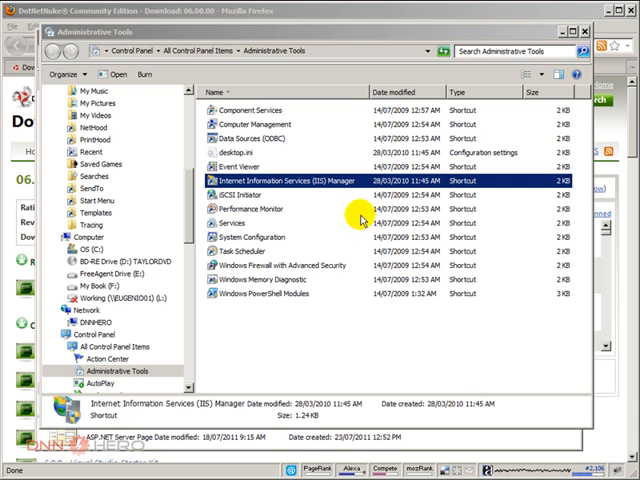
mouse_move(208, 276)
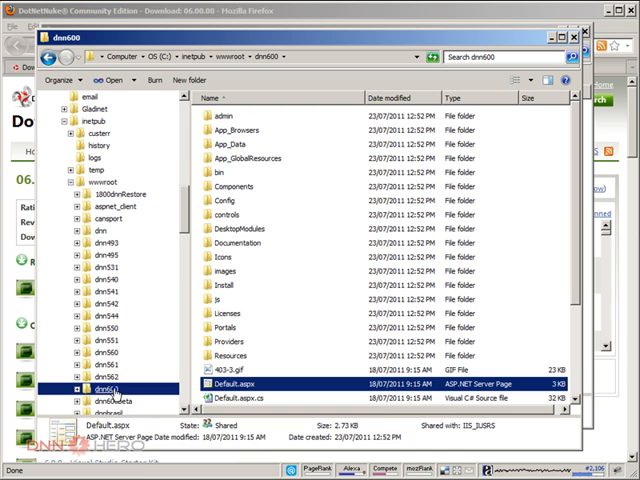
Step: Return to C:\inetpub\wwwroot\dnn600 in Windows Explorer
right_click(96, 388)
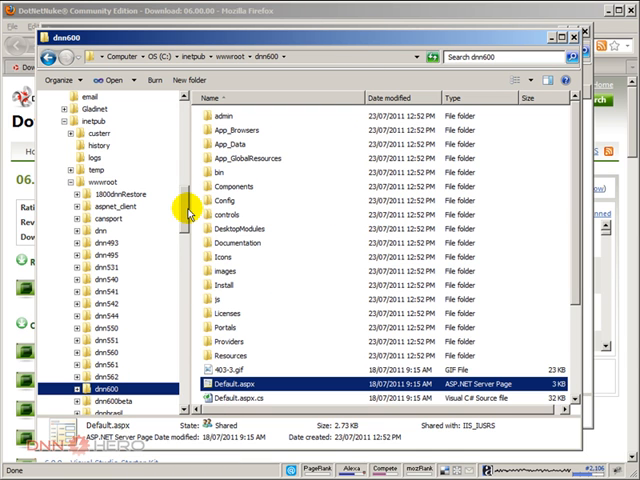
Step: Edit the dnn600 folder's Security permissions and begin adding a new account
scroll(down, 3)
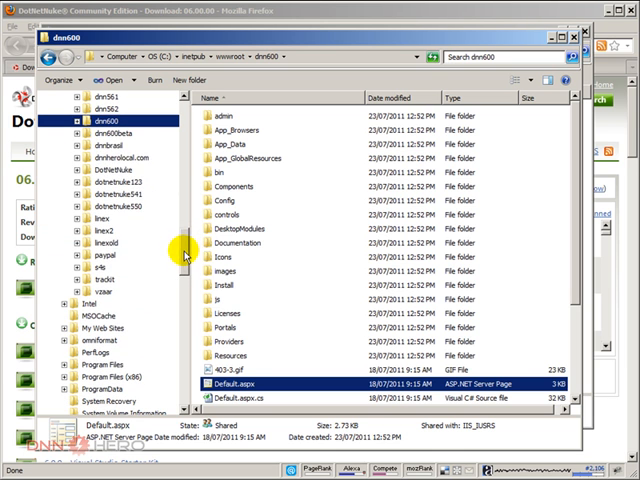
right_click(108, 122)
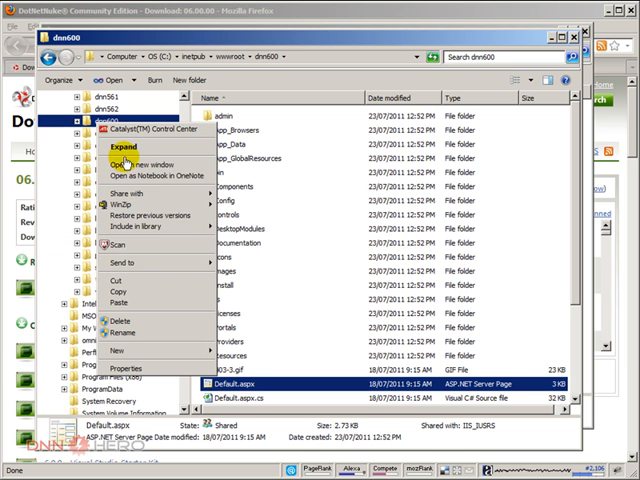
click(124, 372)
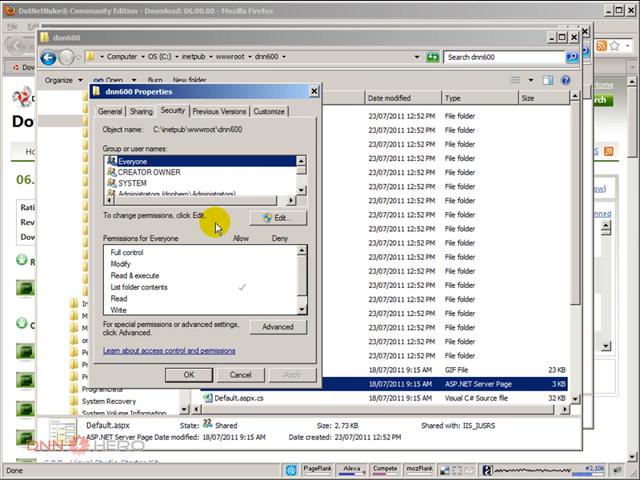
mouse_move(168, 232)
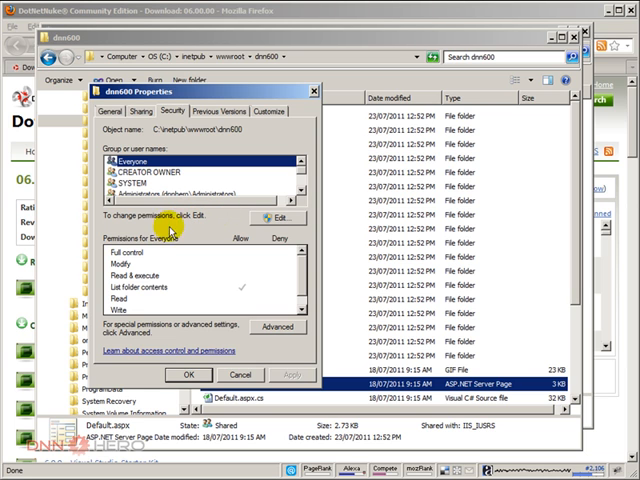
mouse_move(164, 228)
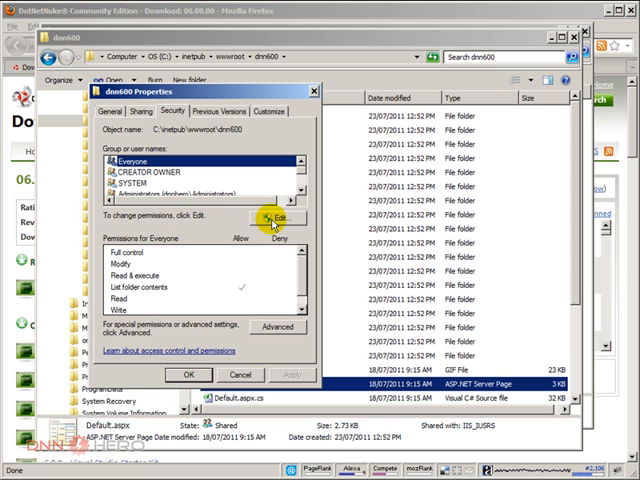
click(260, 220)
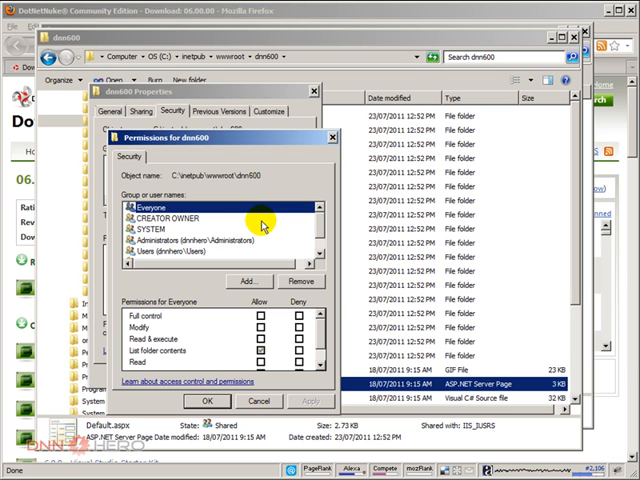
mouse_move(204, 284)
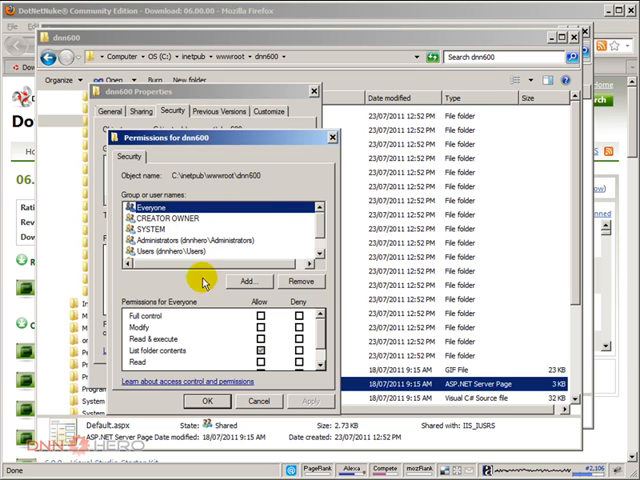
mouse_move(250, 280)
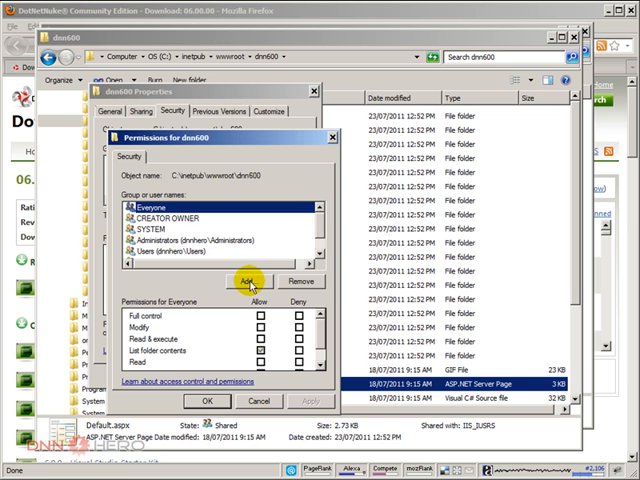
click(248, 280)
text(IIS AppPool\)
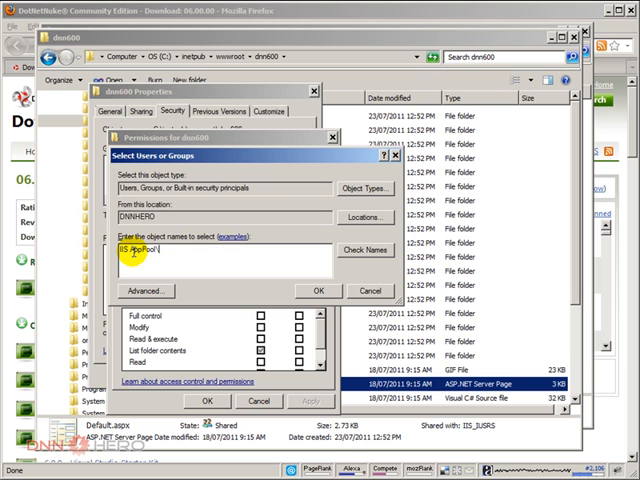
Step: Add the IIS AppPool\DefaultAppPool account to the dnn600 folder's permission list after resolving the name
text(DefaultAppPool)
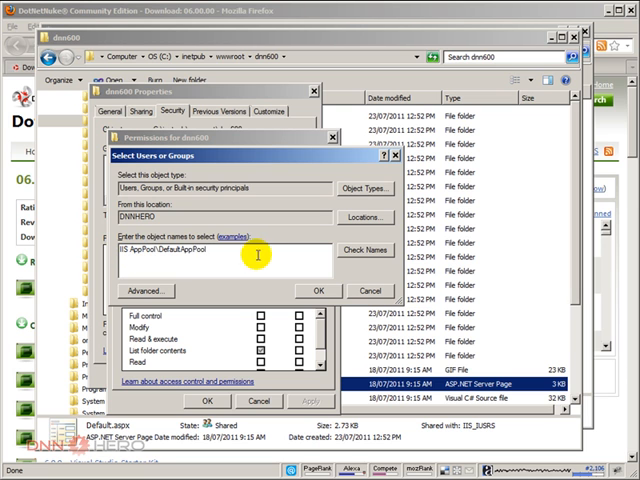
click(364, 250)
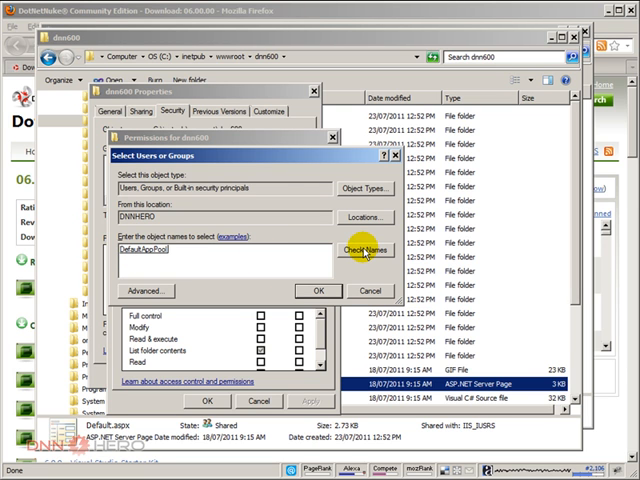
mouse_move(364, 304)
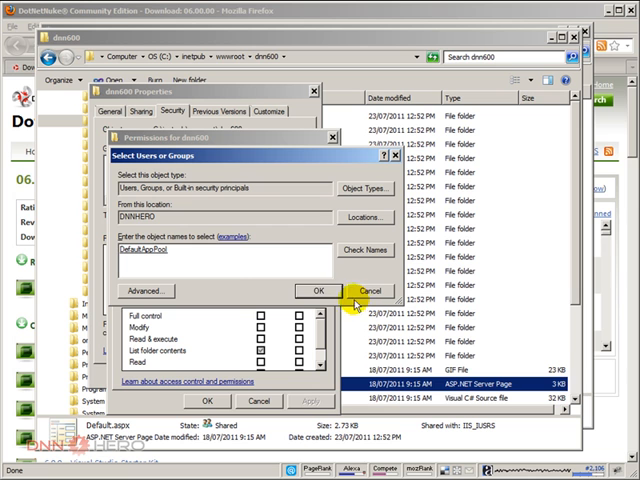
mouse_move(212, 268)
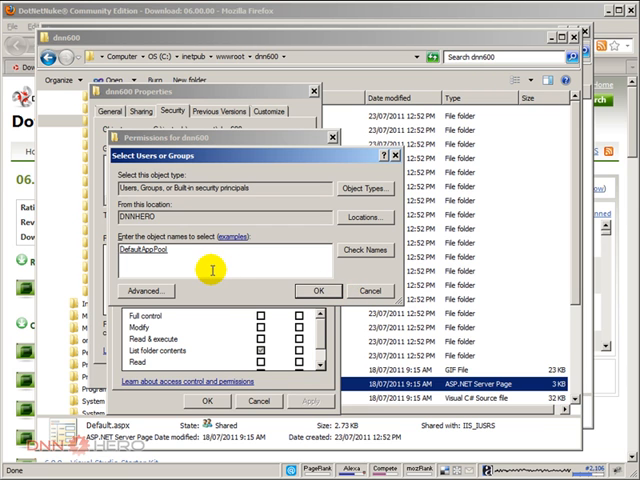
click(316, 292)
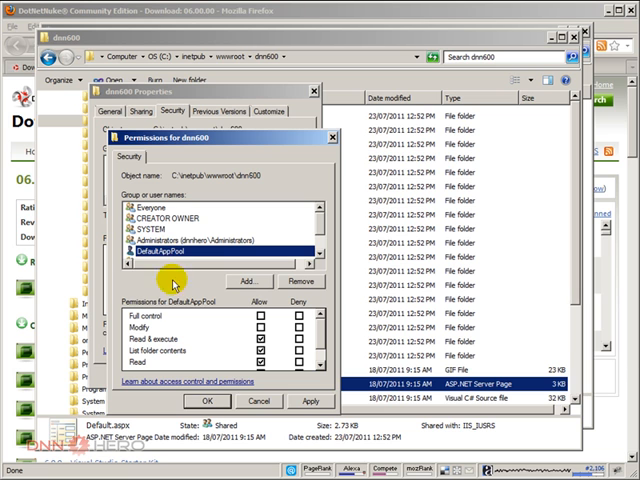
mouse_move(312, 342)
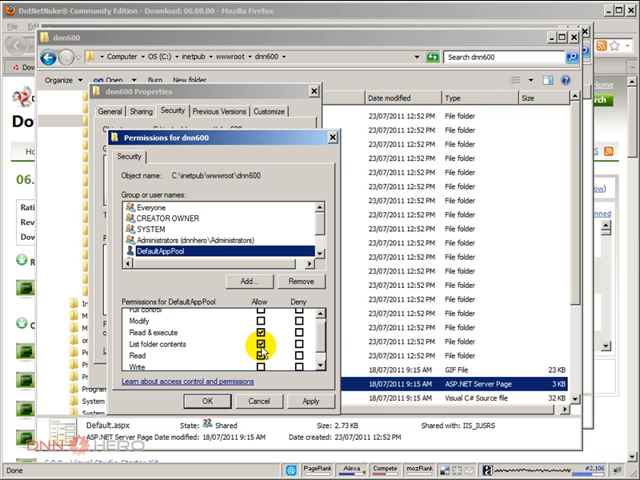
mouse_move(168, 344)
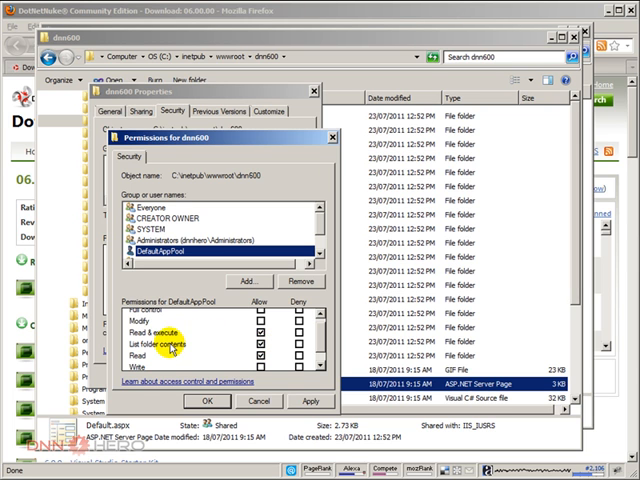
mouse_move(308, 356)
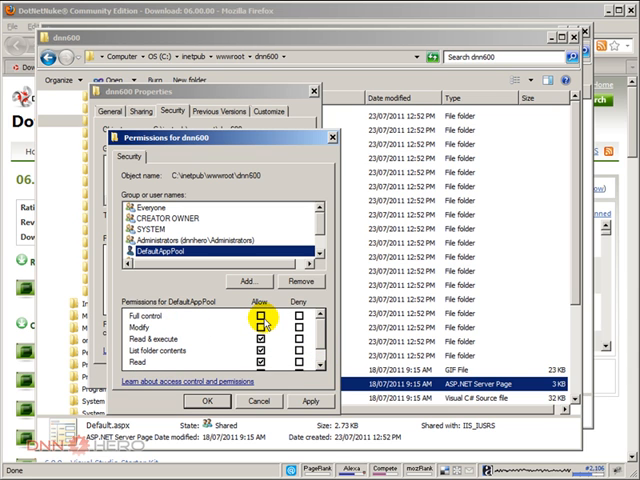
Step: Allow Full control for DefaultAppPool on the dnn600 folder
click(256, 320)
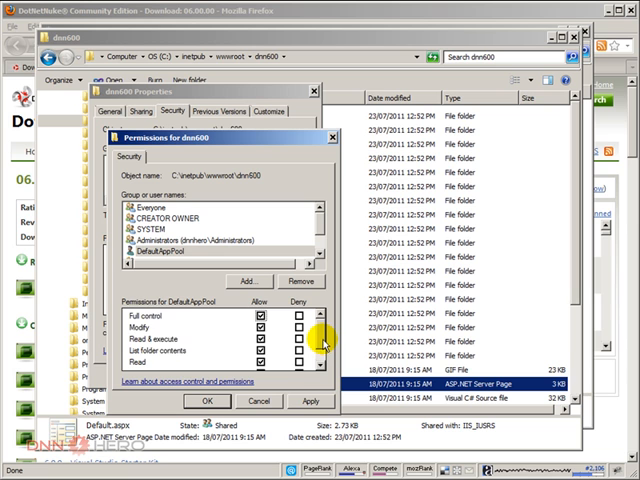
scroll(down, 3)
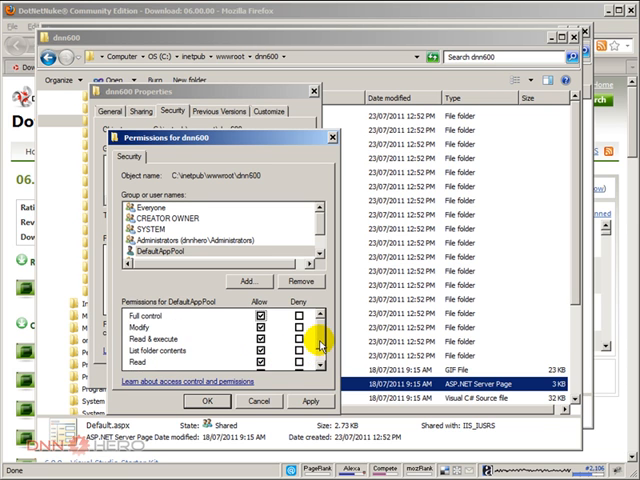
mouse_move(168, 330)
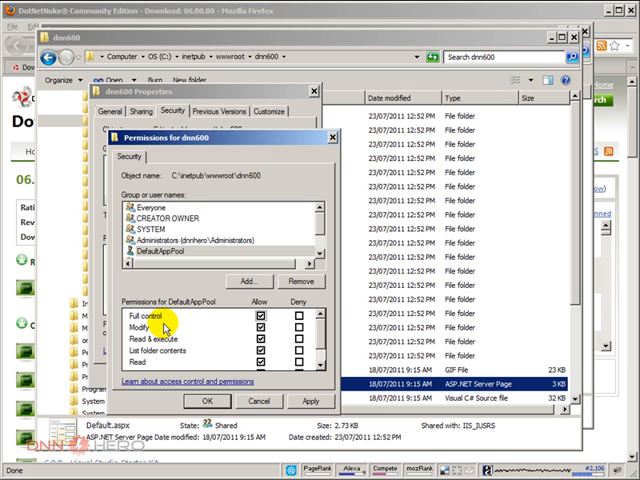
mouse_move(252, 326)
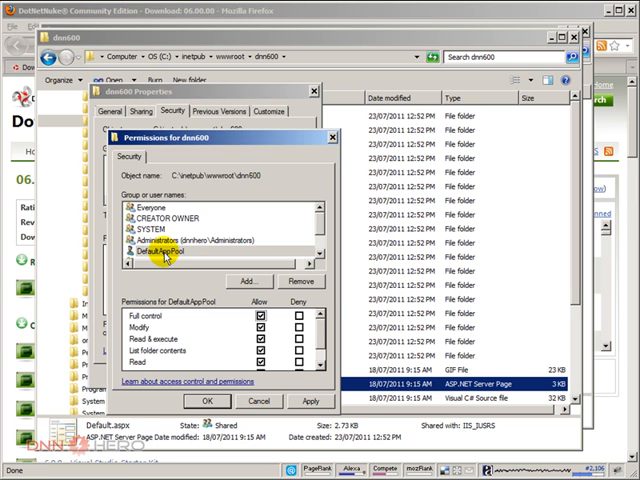
mouse_move(224, 366)
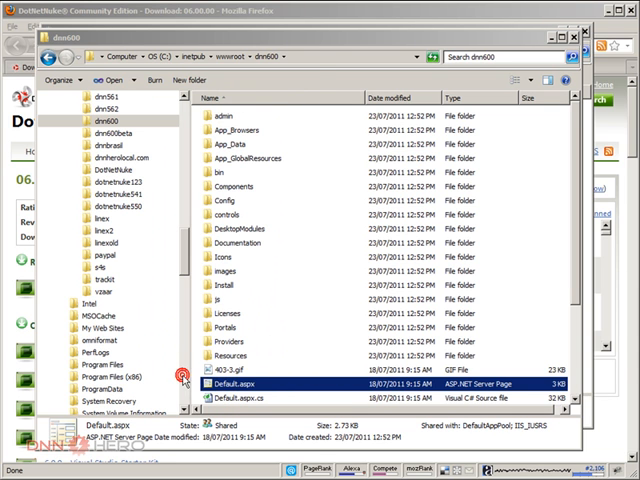
mouse_move(196, 182)
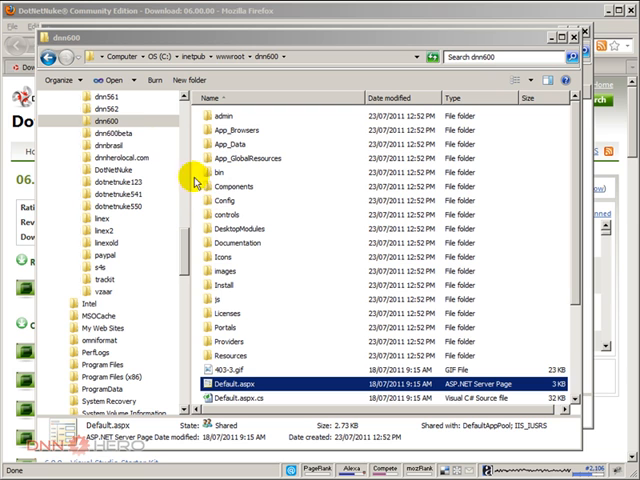